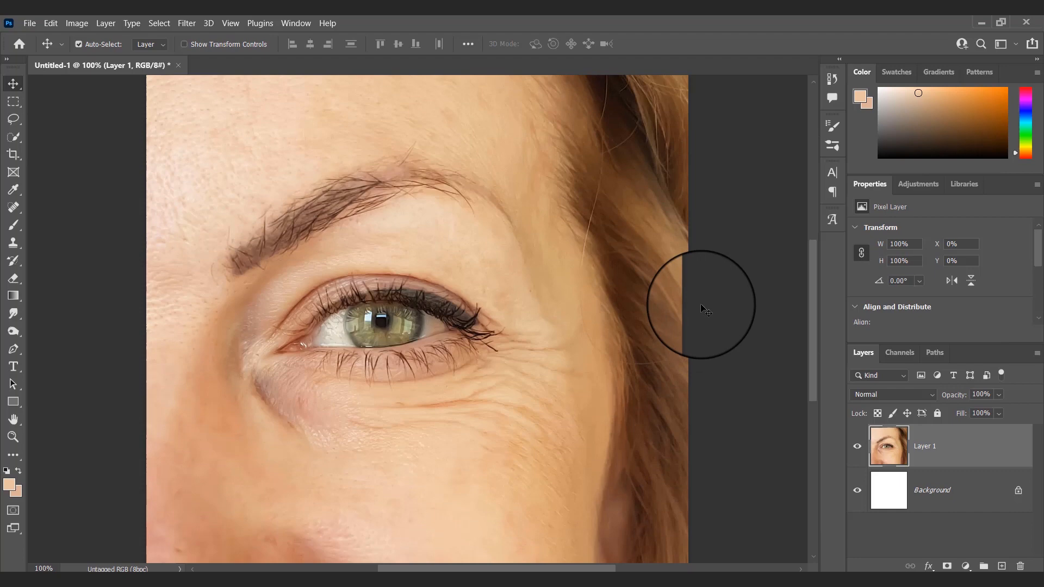
{"action": "mouse_move", "coordinate": [537, 437]}
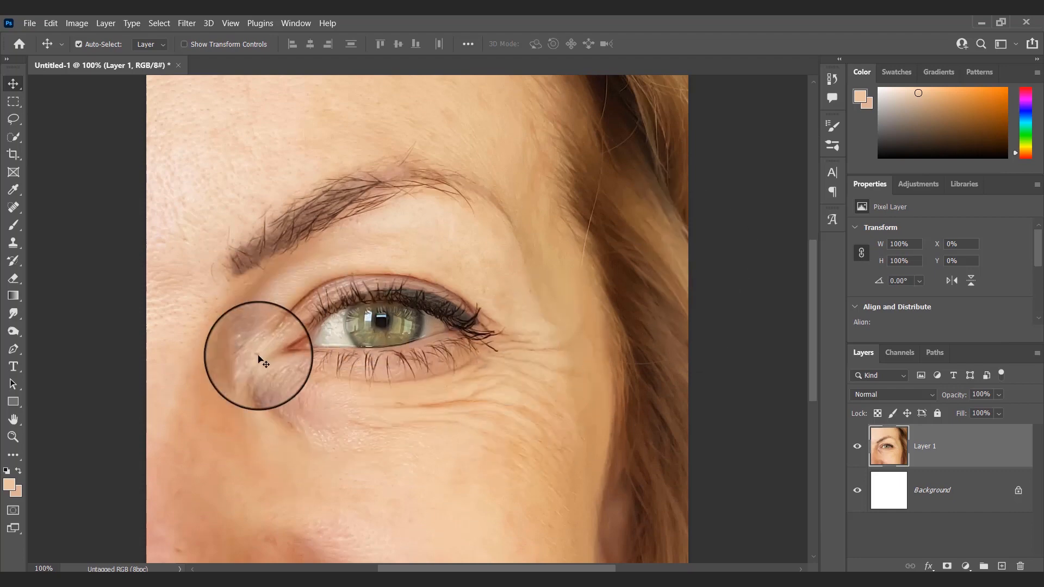
{"action": "mouse_move", "coordinate": [253, 140]}
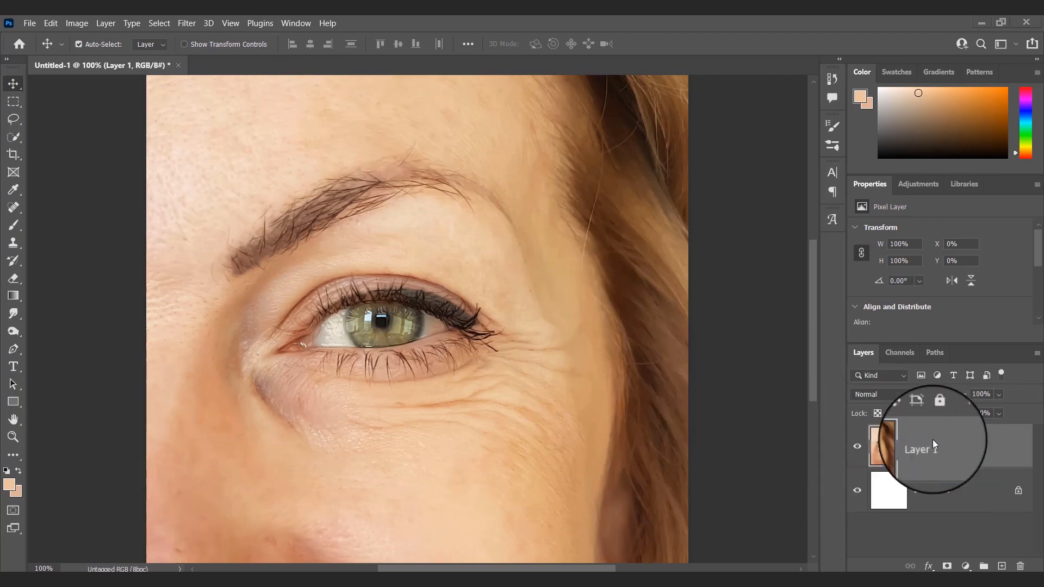
Step: Duplicate Layer 1 as the Highpass copy and set its blend mode to Overlay
{"action": "key", "text": "ctrl+j"}
{"action": "type", "text": "Smoothing"}
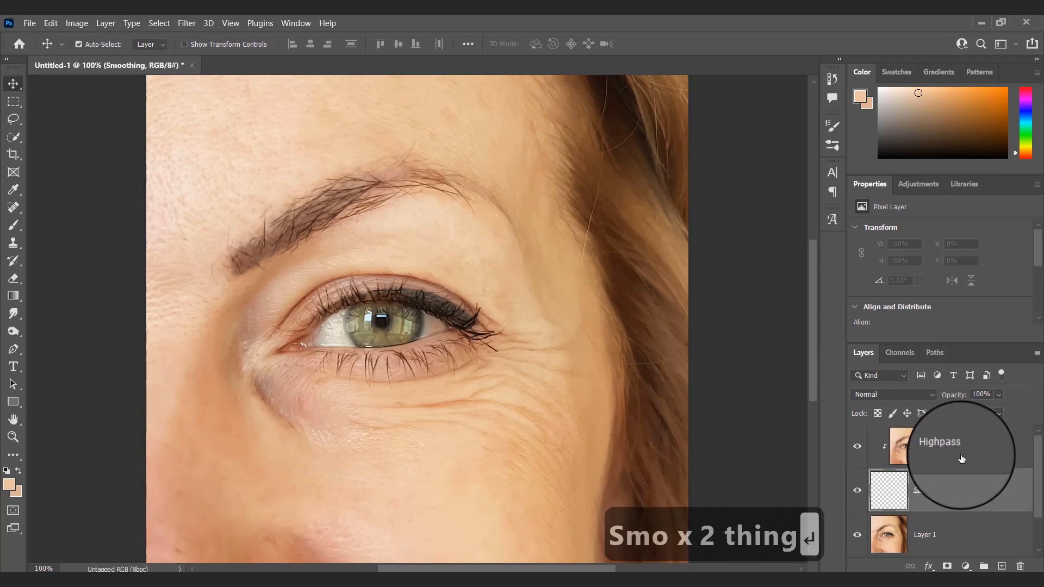
{"action": "left_click", "coordinate": [889, 395]}
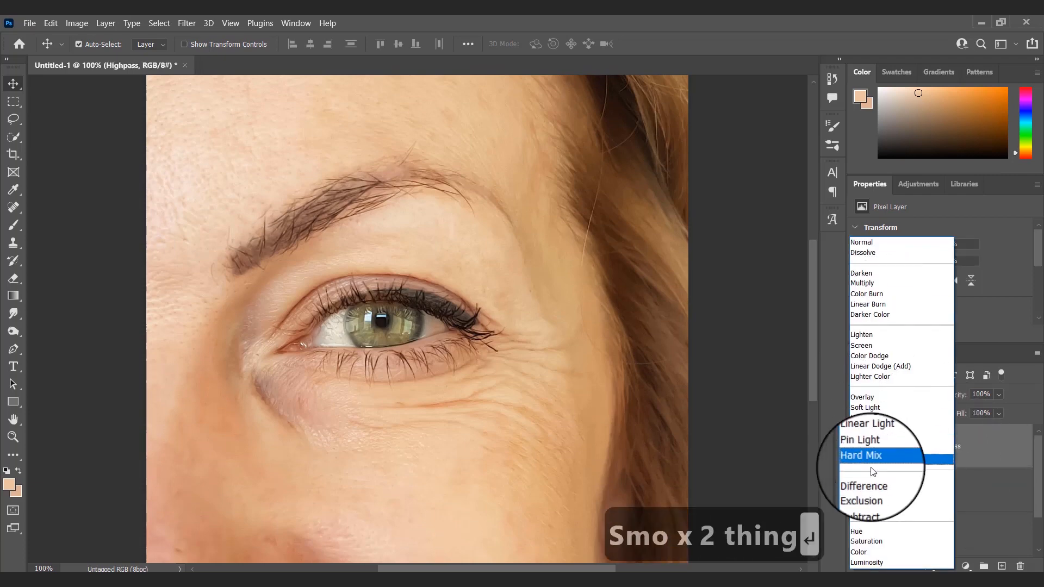
{"action": "left_click", "coordinate": [862, 397]}
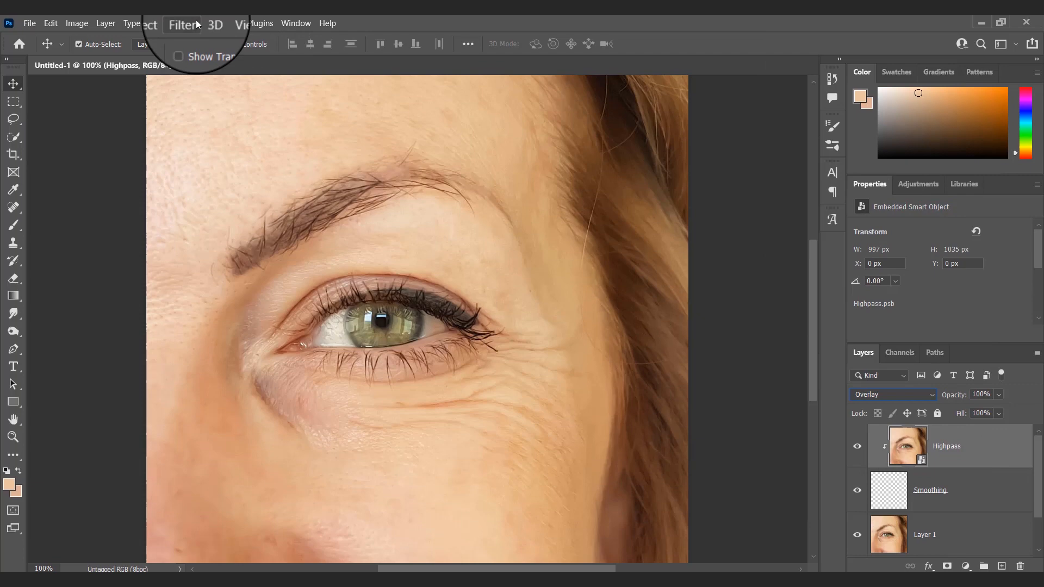
Step: Apply Filter > Other > High Pass to the Highpass layer at a 3.5-pixel radius
{"action": "left_click", "coordinate": [186, 24]}
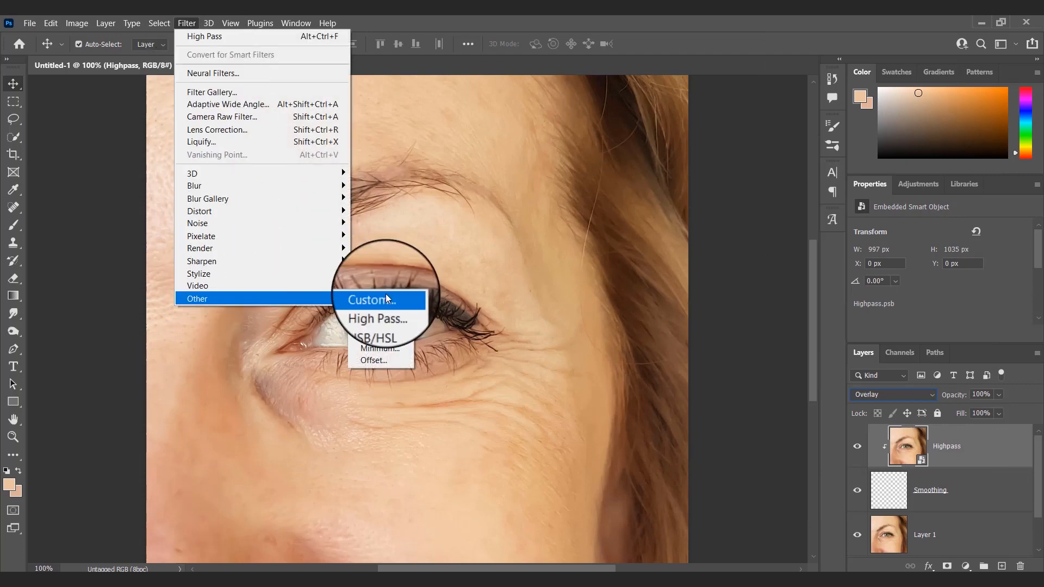
{"action": "left_click", "coordinate": [377, 318]}
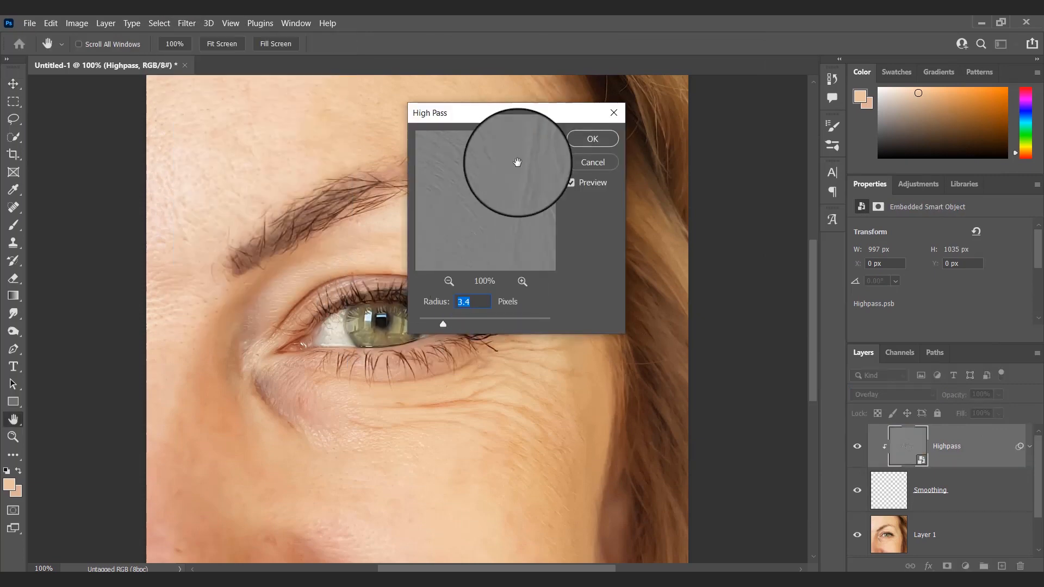
{"action": "left_click", "coordinate": [448, 281]}
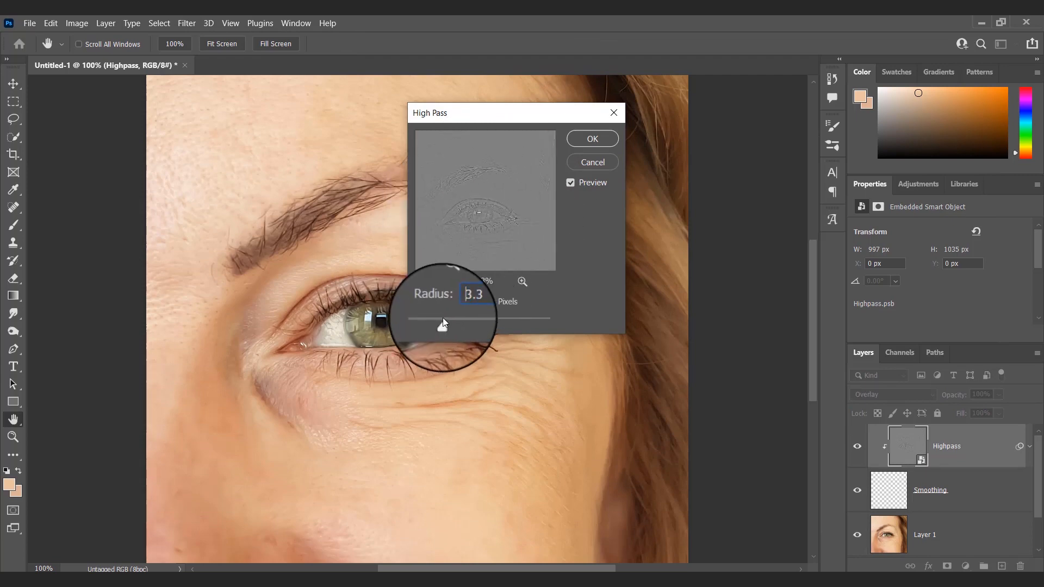
{"action": "left_click_drag", "start_coordinate": [444, 324], "coordinate": [438, 324]}
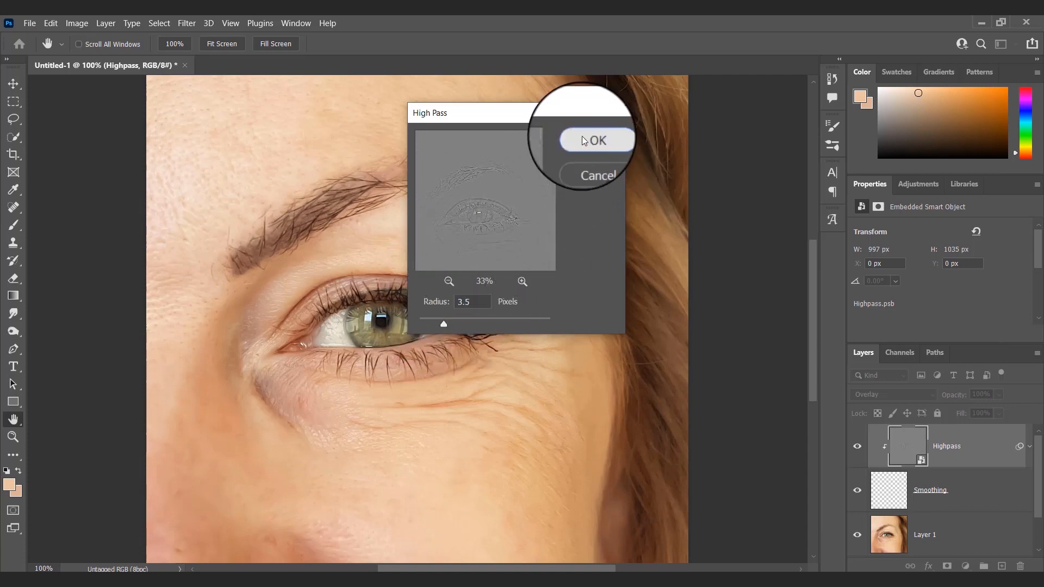
{"action": "left_click", "coordinate": [595, 140]}
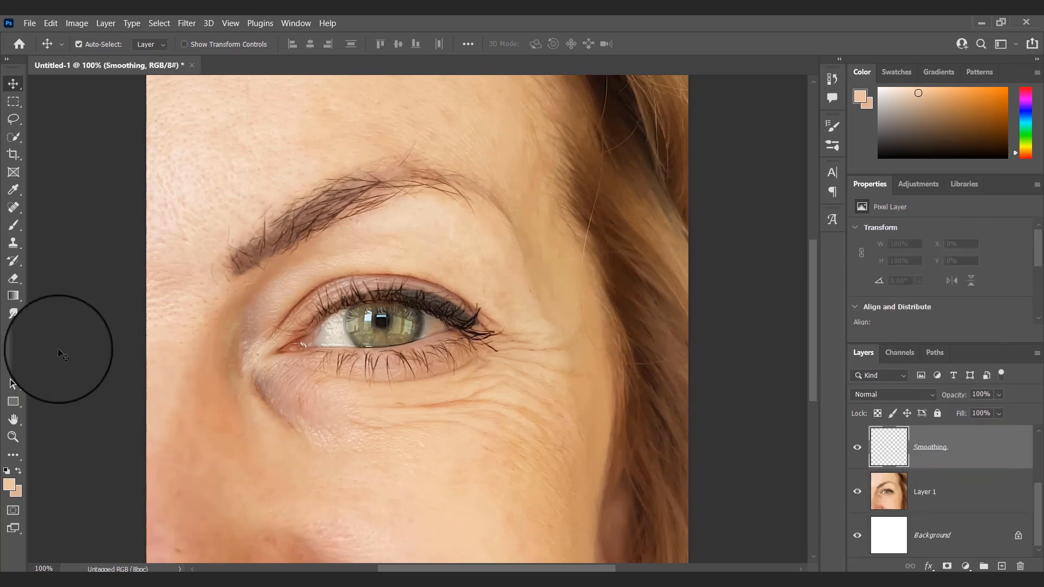
Step: Switch to the Brush tool to paint skin tone on the Smoothing layer
{"action": "key", "text": "b"}
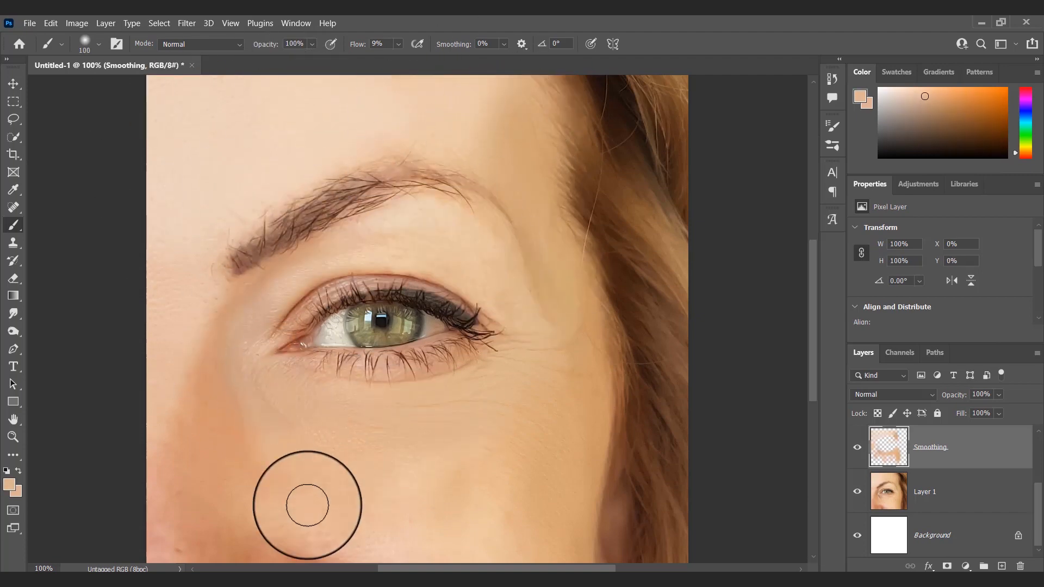
{"action": "mouse_move", "coordinate": [347, 252]}
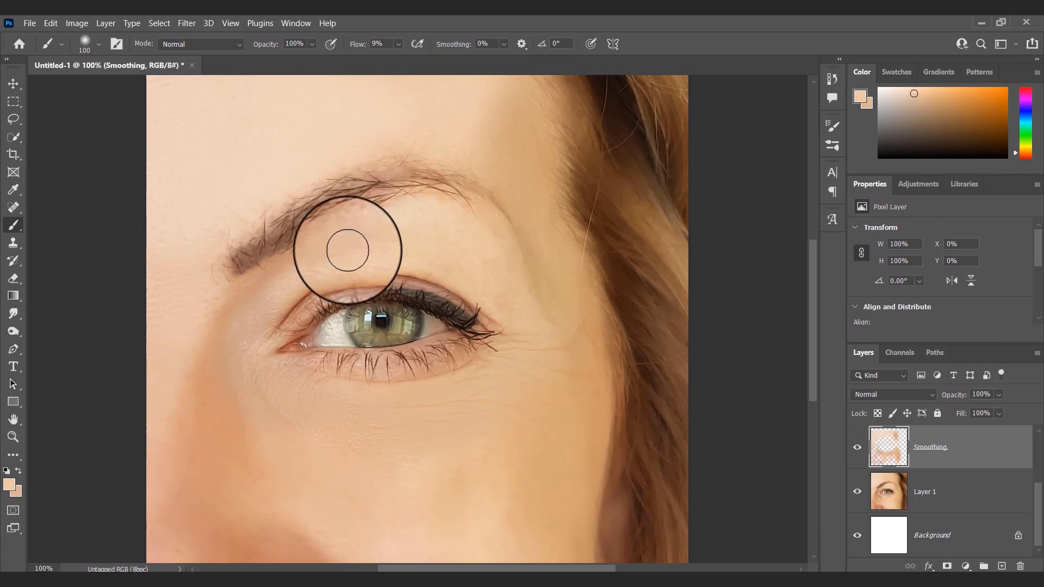